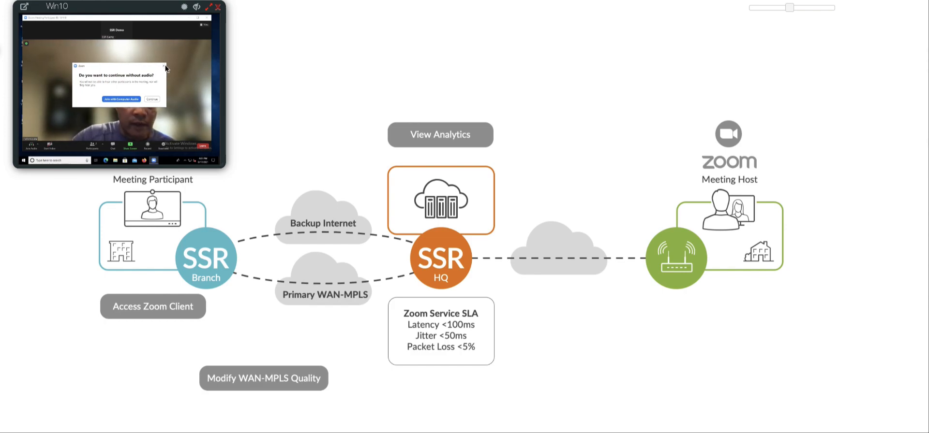
# Join the Zoom meeting without computer audio so the participant's video appears.
pyautogui.click(165, 66)
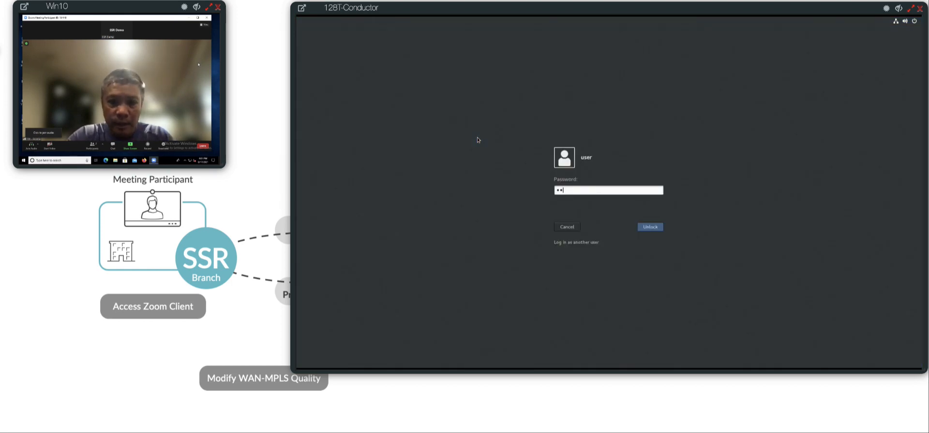
# Unlock the 128T-Conductor session with the password to reach the Failover report charts.
pyautogui.write('password')
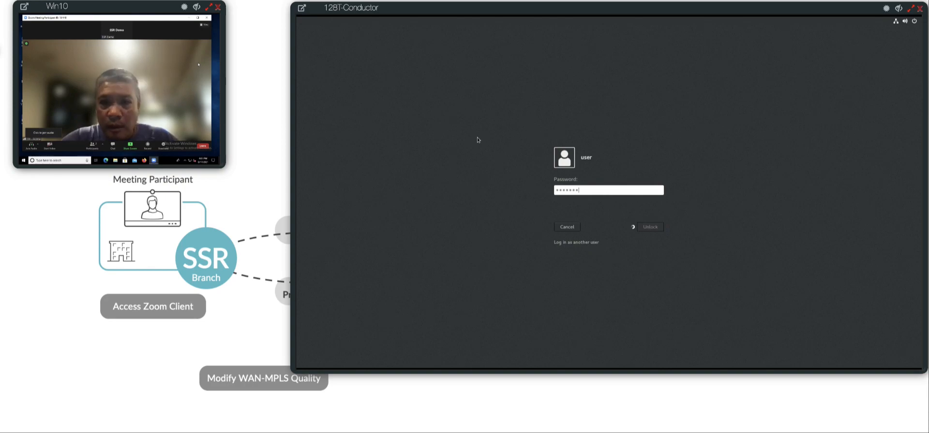
pyautogui.click(649, 226)
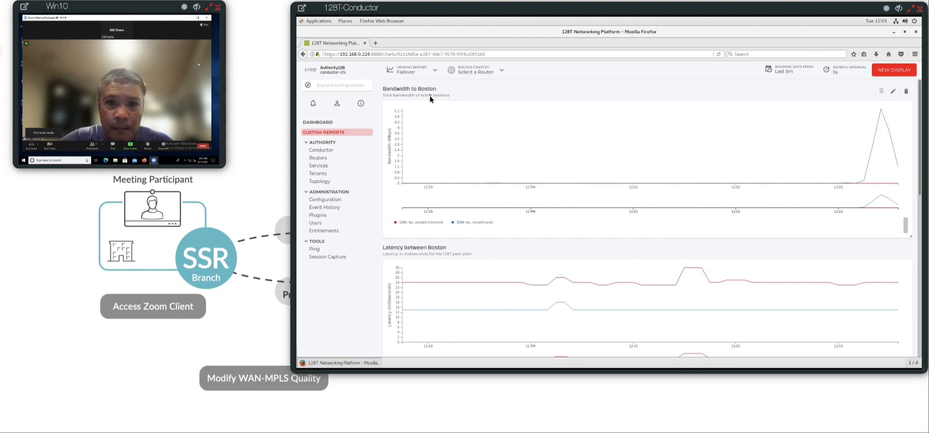
pyautogui.moveTo(761, 136)
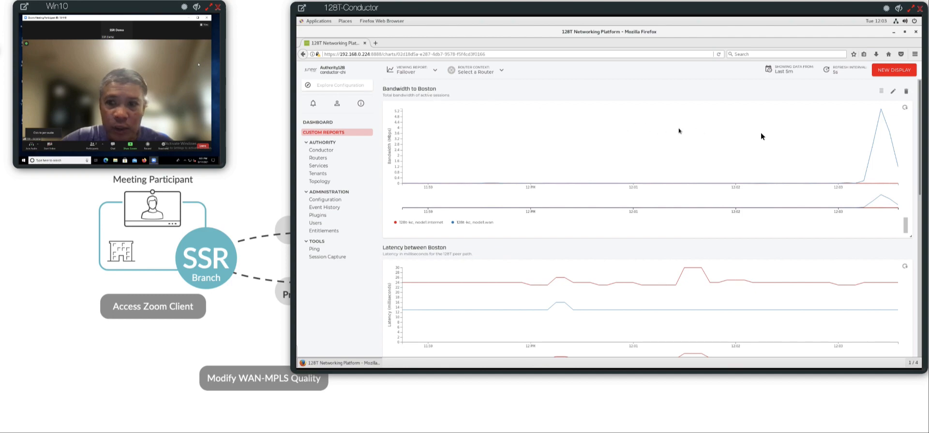
pyautogui.moveTo(846, 152)
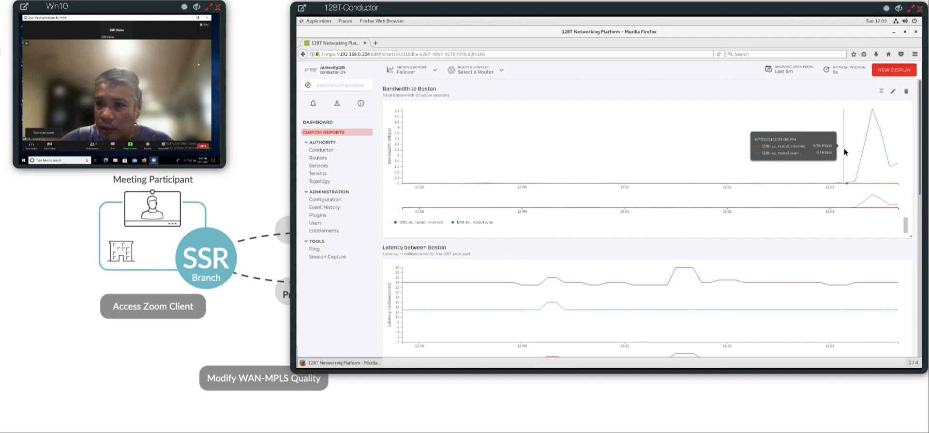
pyautogui.moveTo(861, 152)
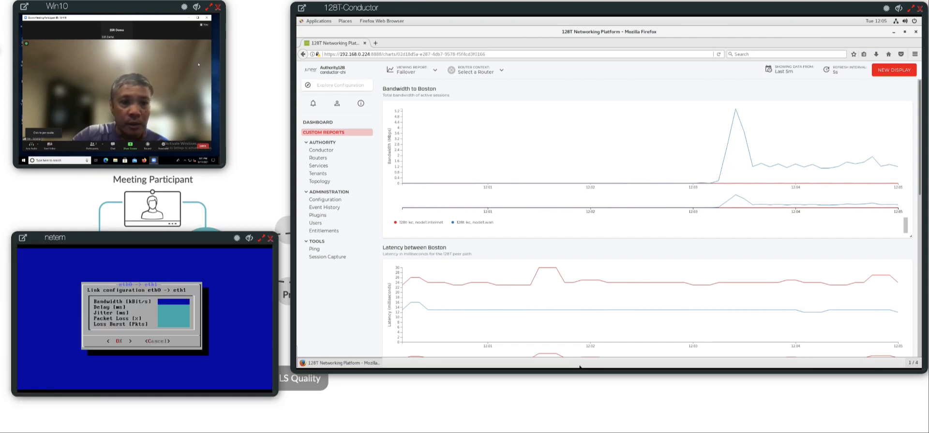
# Apply a 55 ms delay on the eth0-to-eth1 link in netem.
pyautogui.write('55')
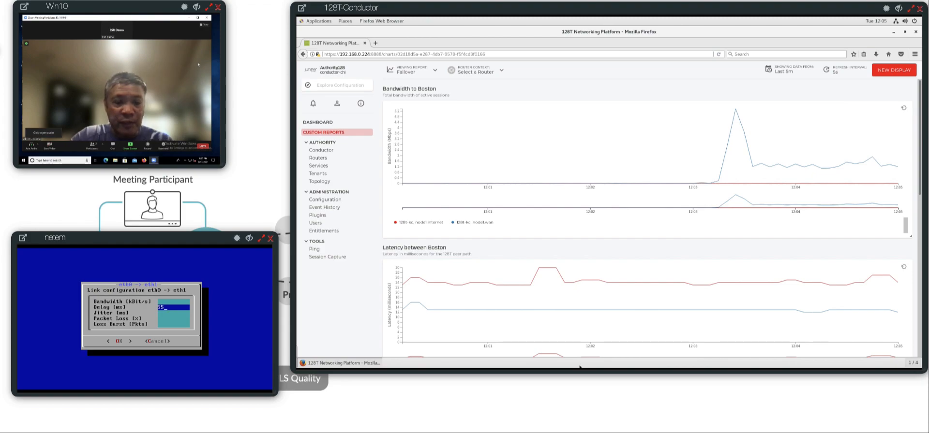
pyautogui.click(119, 341)
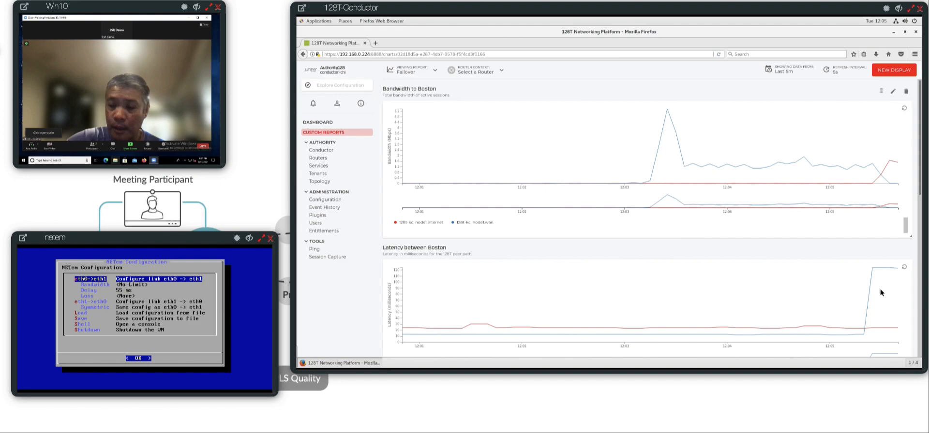
pyautogui.moveTo(880, 292)
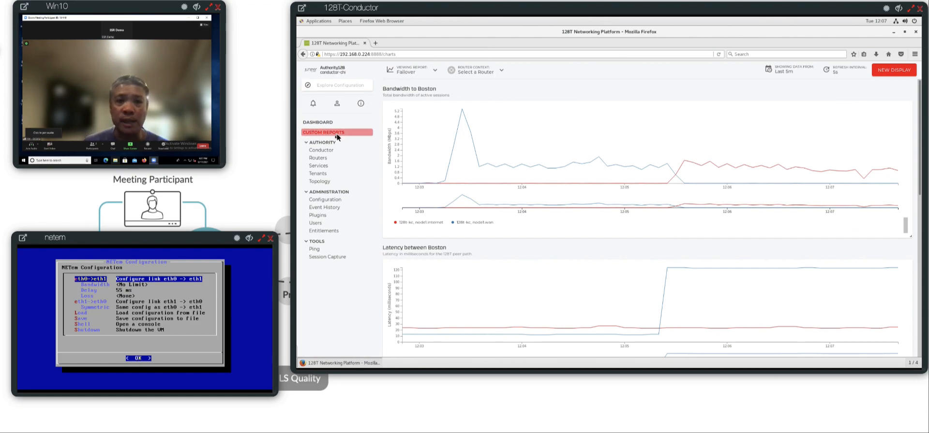
# Show the SVR Comparison Chart from Custom Reports with 1.41 TB and 14.35% savings.
pyautogui.click(323, 131)
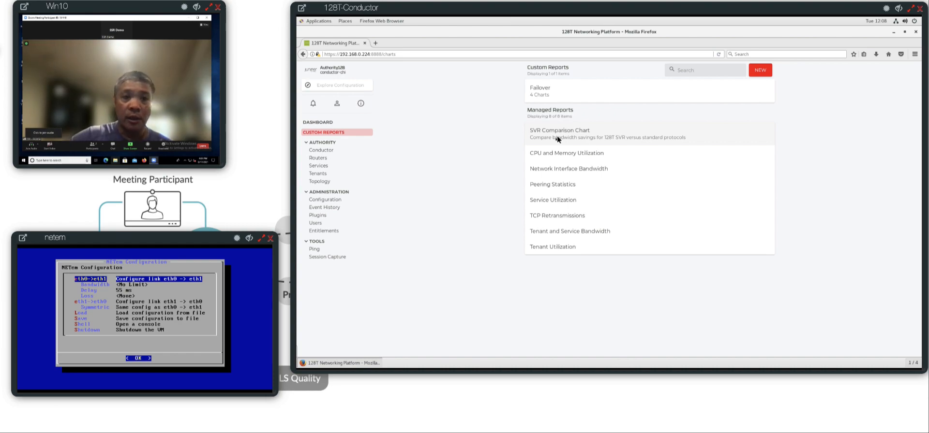
pyautogui.click(558, 130)
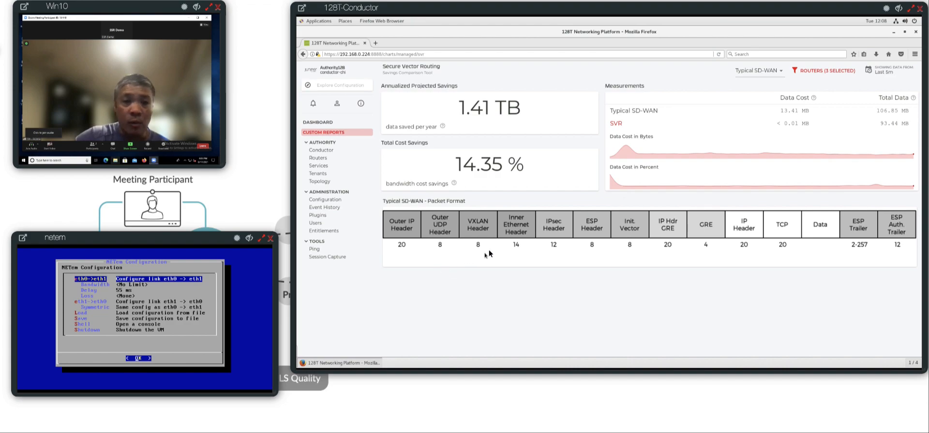
pyautogui.moveTo(485, 269)
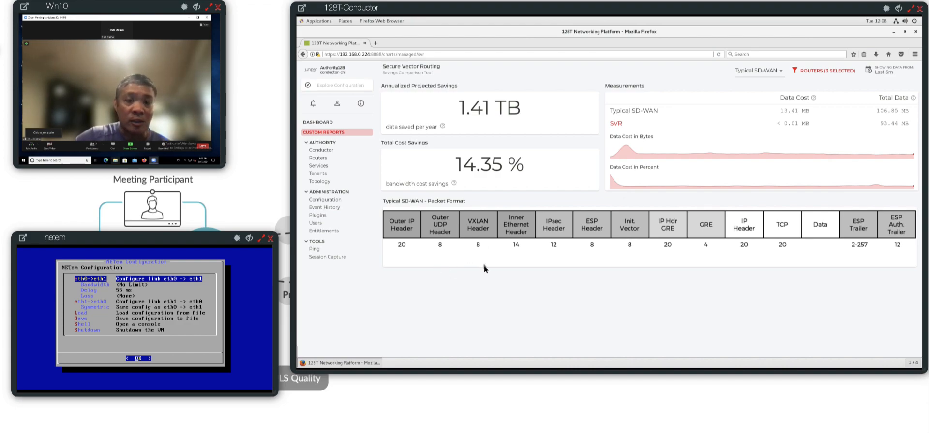
pyautogui.moveTo(550, 252)
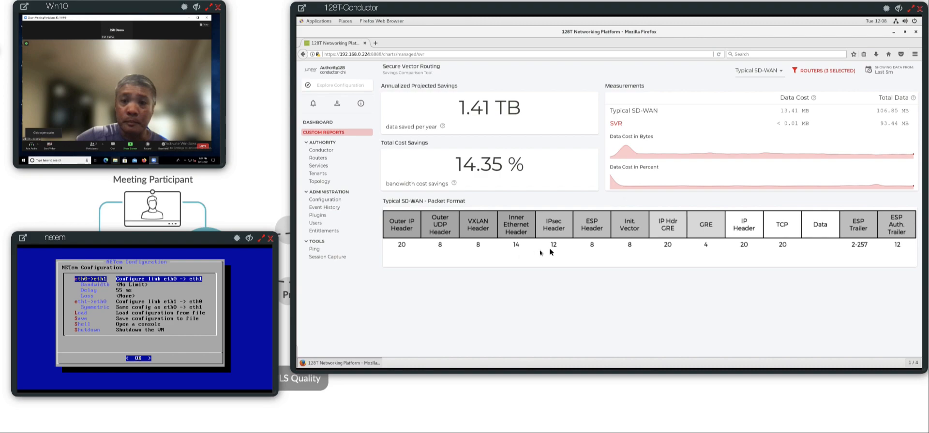
pyautogui.moveTo(683, 250)
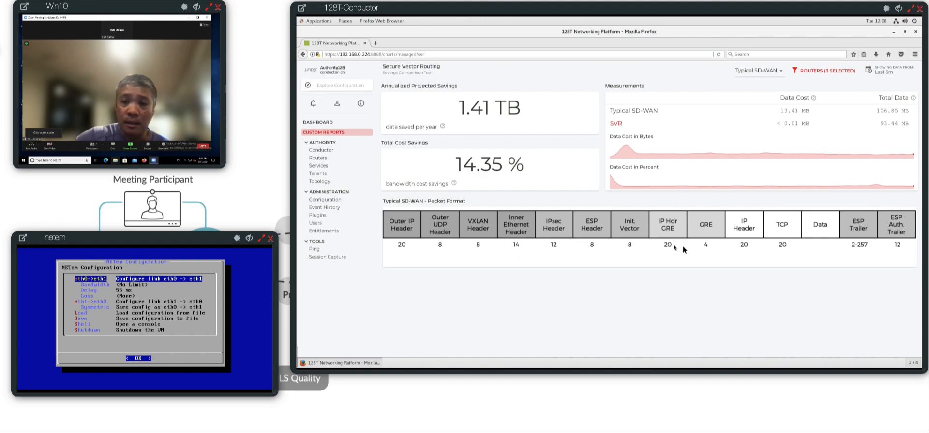